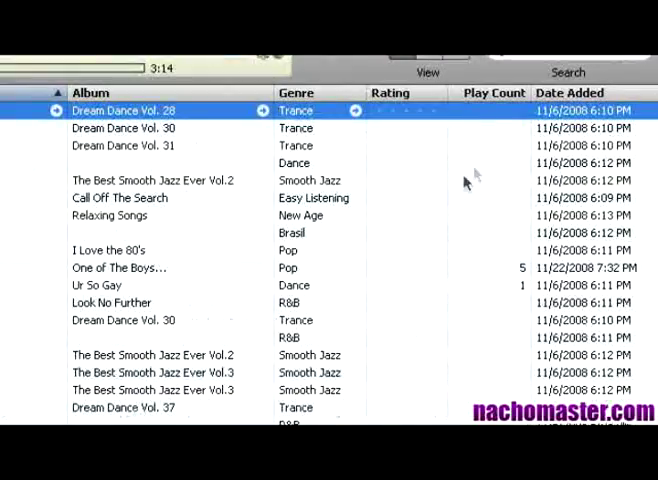
mouse_move(452, 184)
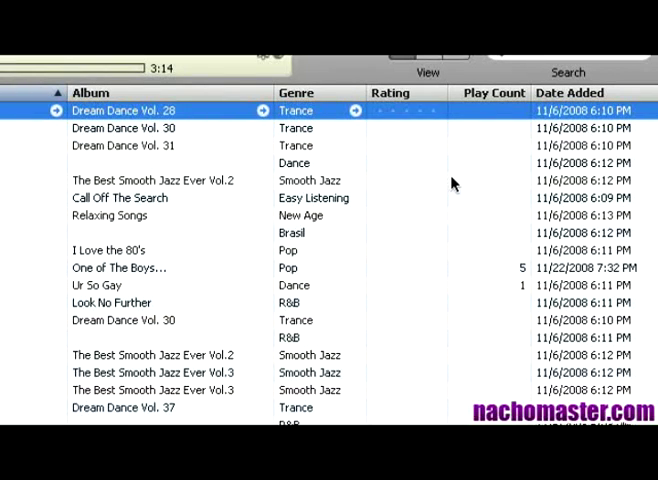
mouse_move(446, 184)
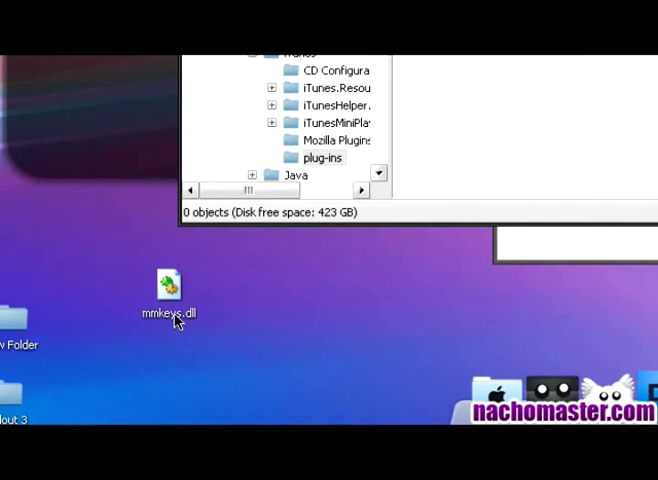
mouse_move(212, 276)
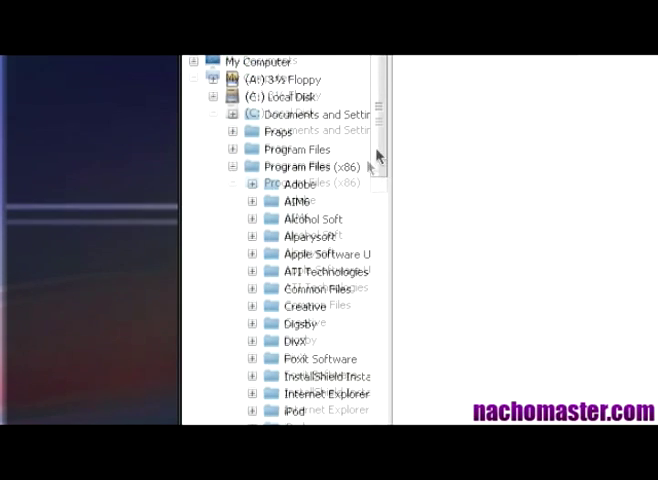
Step: Expand the folder tree from My Computer into Local Disk (C:) toward Program Files (x86)
left_click(290, 158)
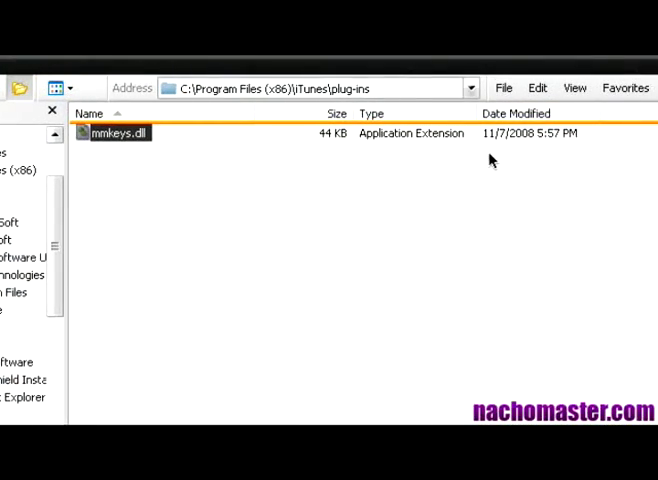
mouse_move(476, 156)
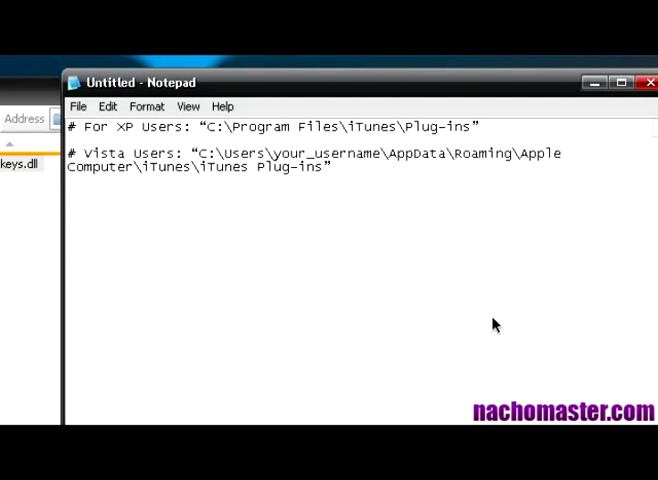
mouse_move(488, 318)
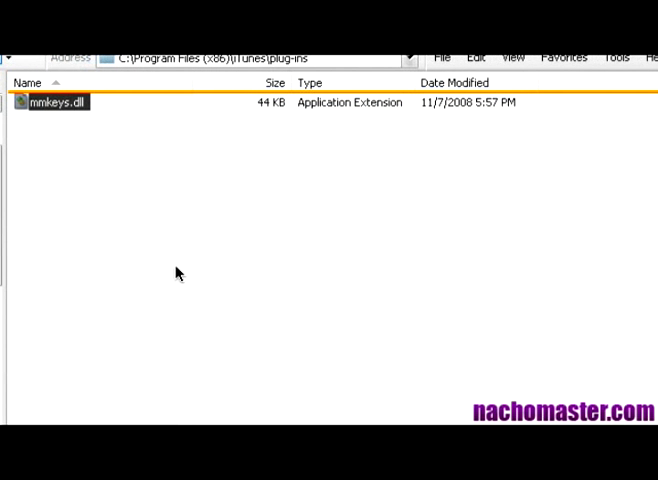
mouse_move(194, 266)
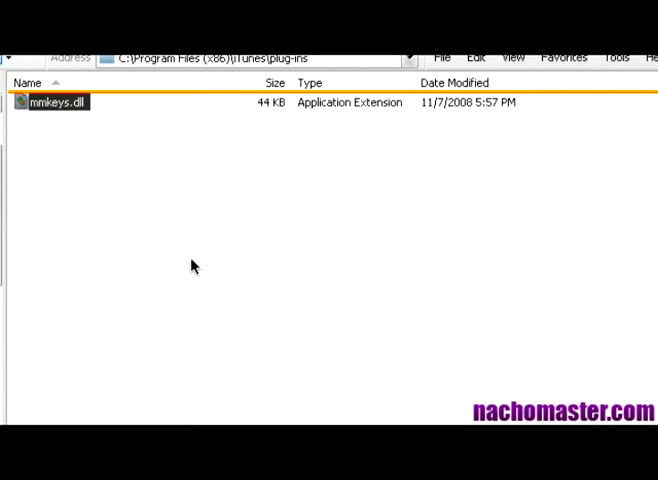
mouse_move(192, 262)
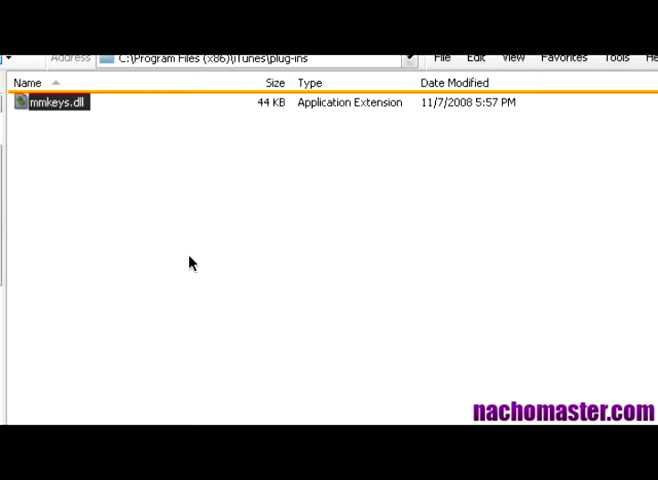
mouse_move(180, 252)
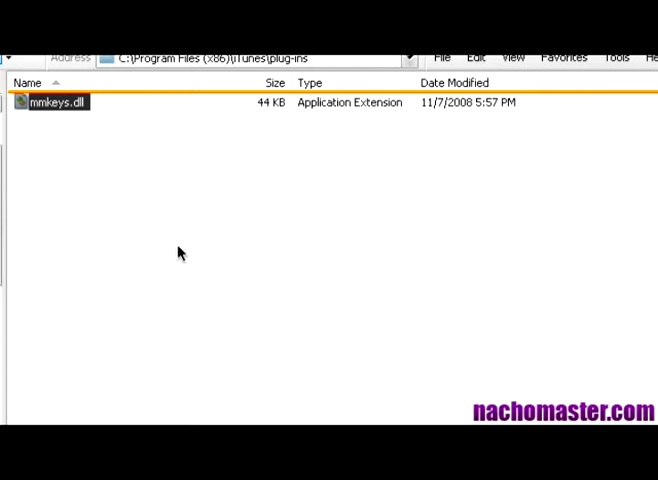